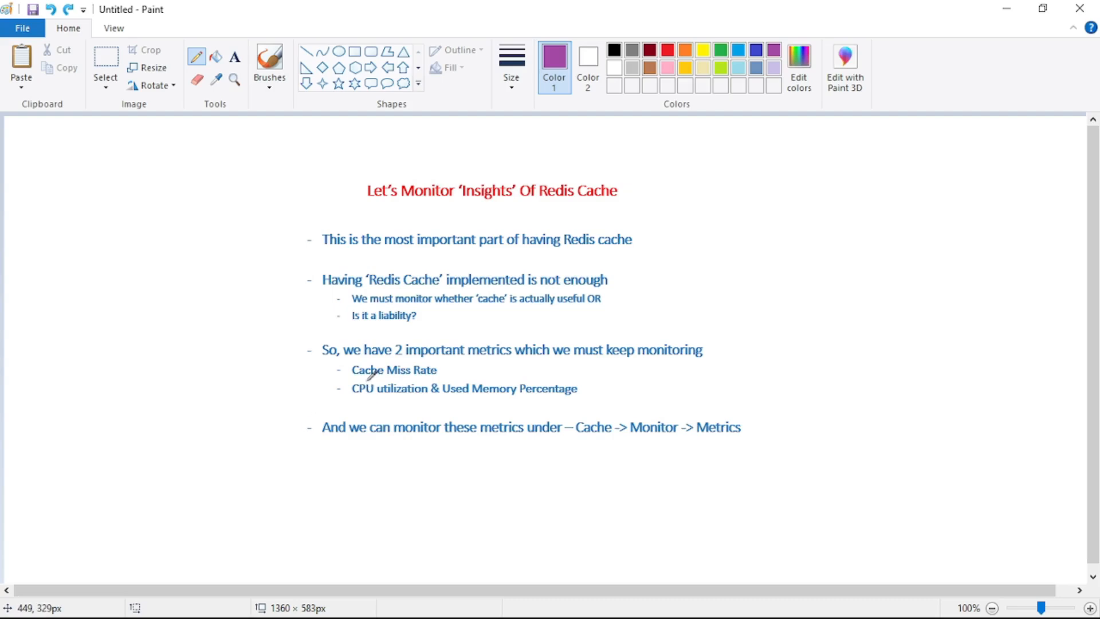
mouse_move(477, 386)
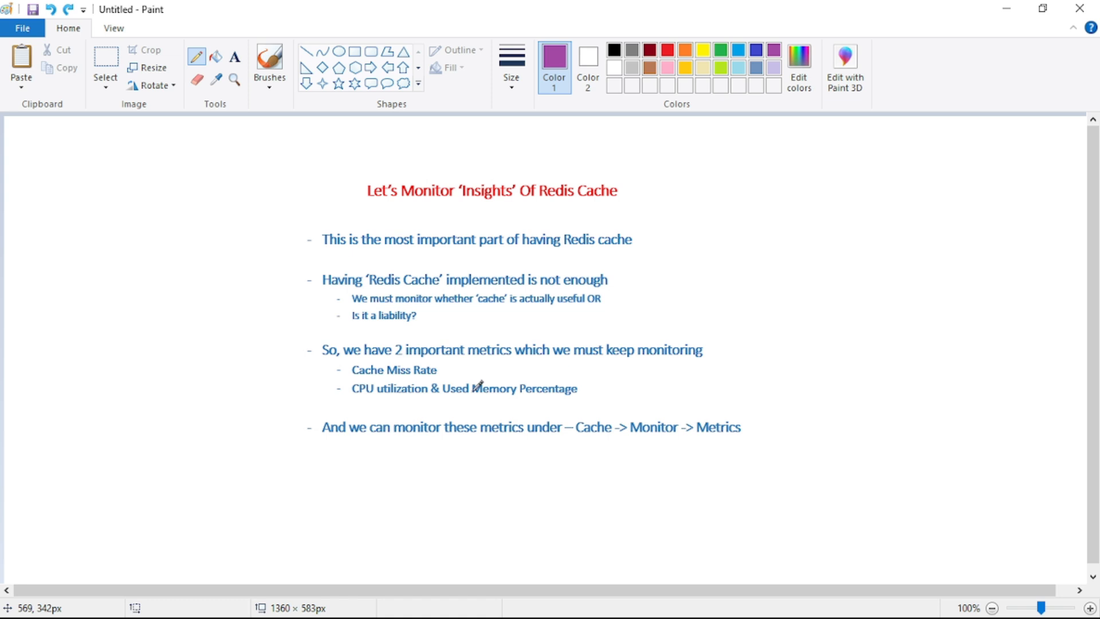
- Switch to purple and tick 'Metrics' and 'metrics' in the first two bullets
drag(483, 390, 568, 370)
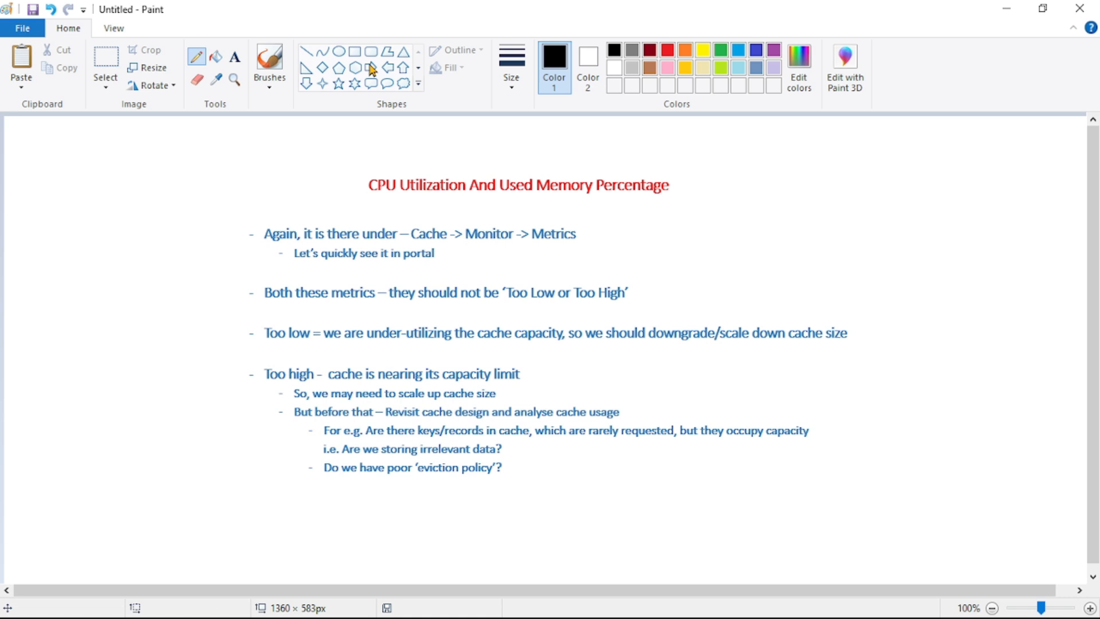
click(771, 49)
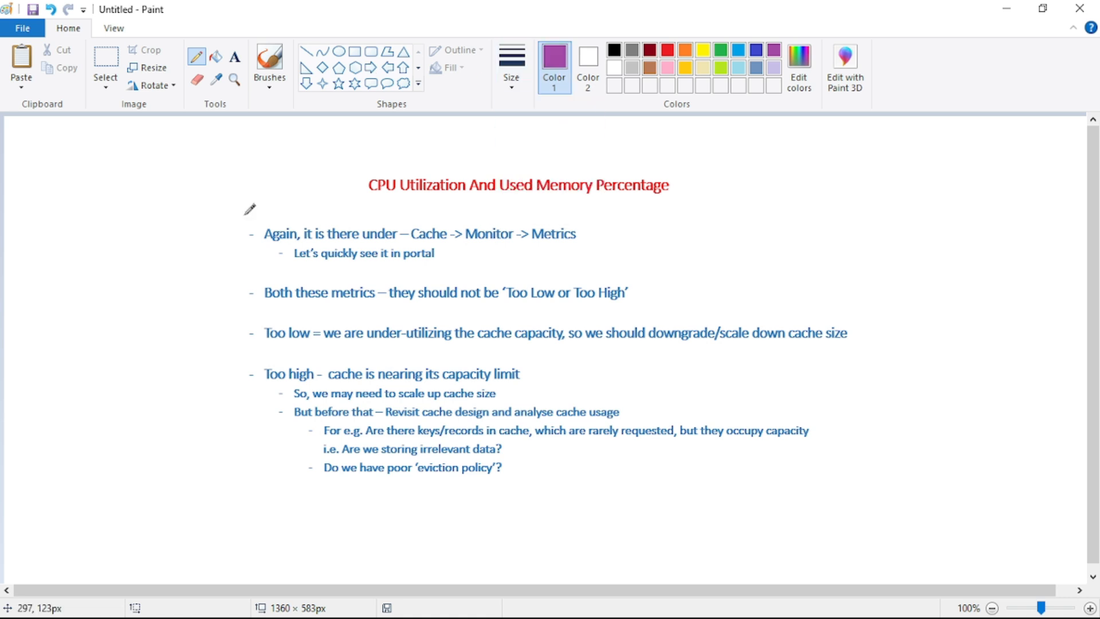
mouse_move(414, 217)
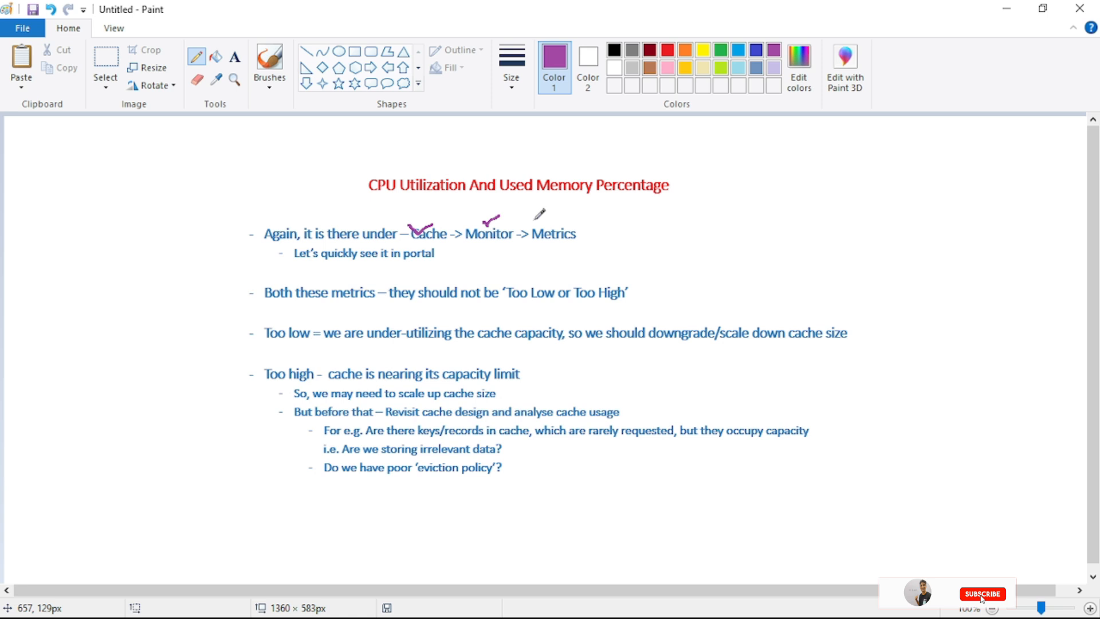
drag(539, 224, 579, 211)
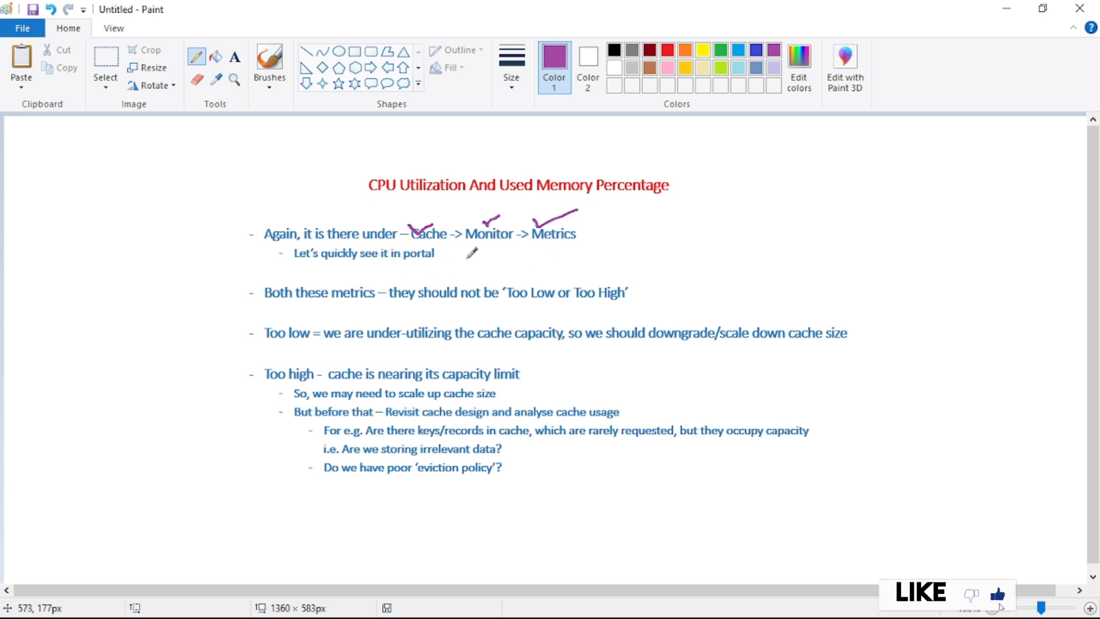
mouse_move(245, 281)
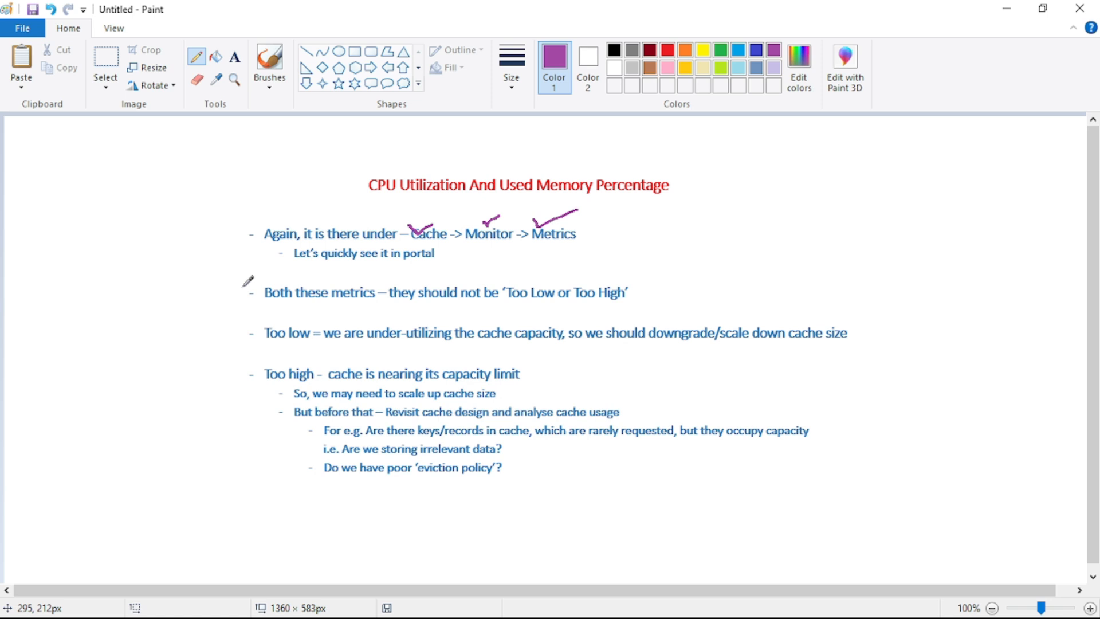
drag(340, 284, 364, 274)
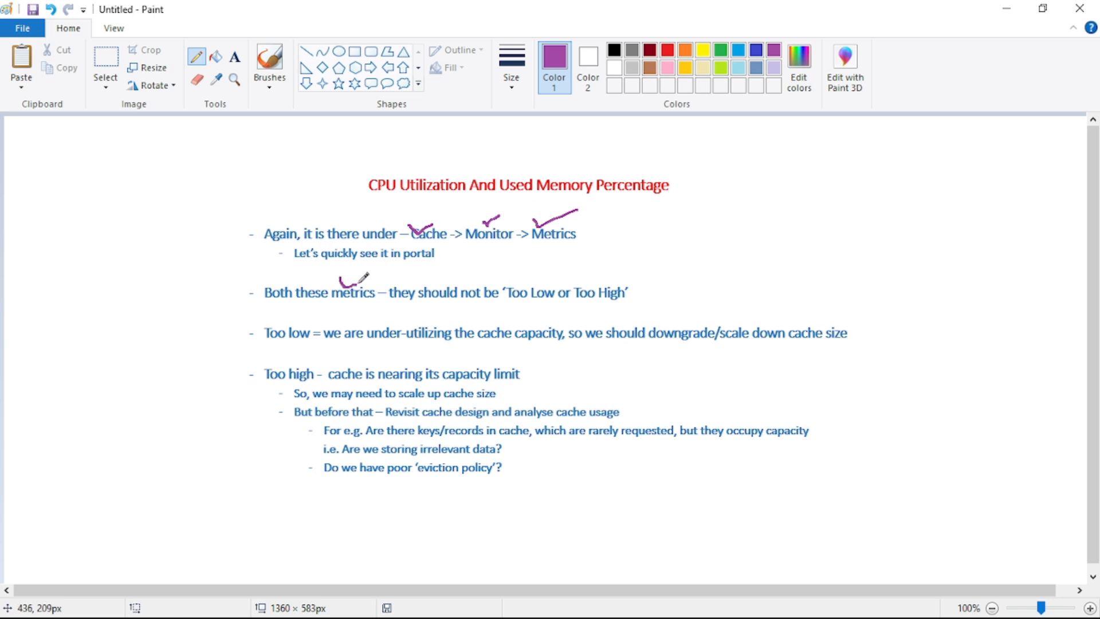
mouse_move(521, 274)
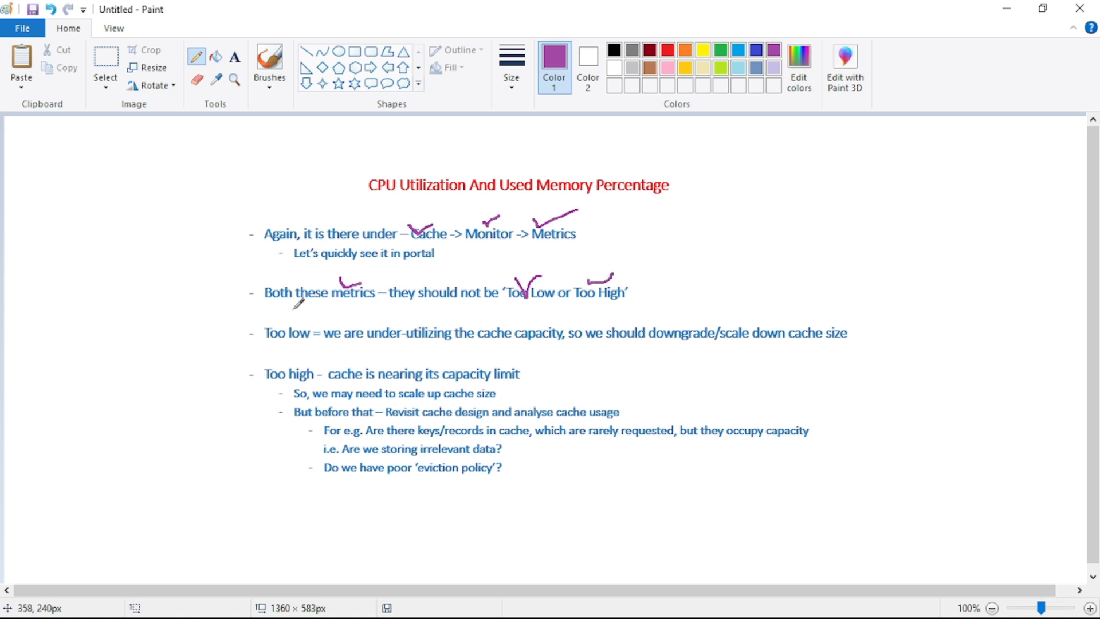
mouse_move(274, 330)
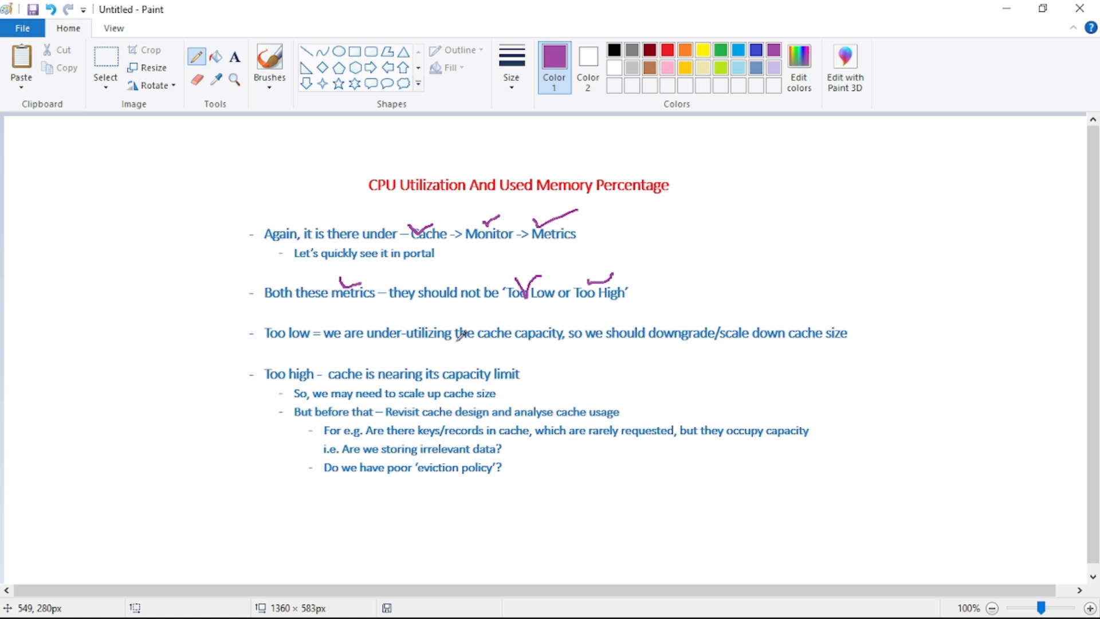
- Underline 'cache capacity' and 'cache size' in the Too low line
drag(491, 347, 551, 323)
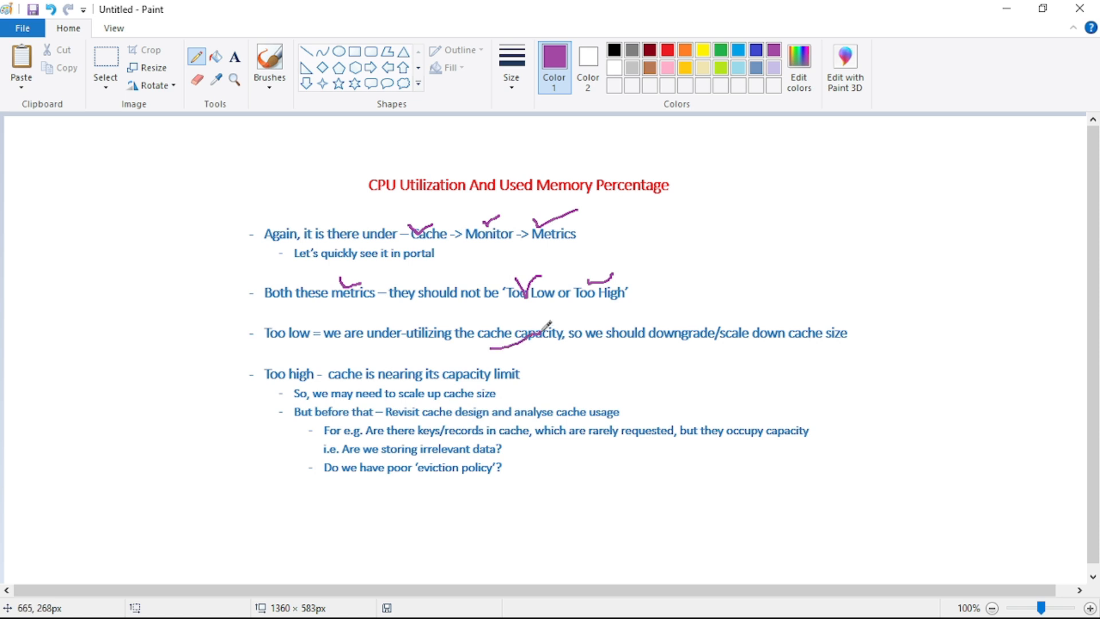
mouse_move(585, 347)
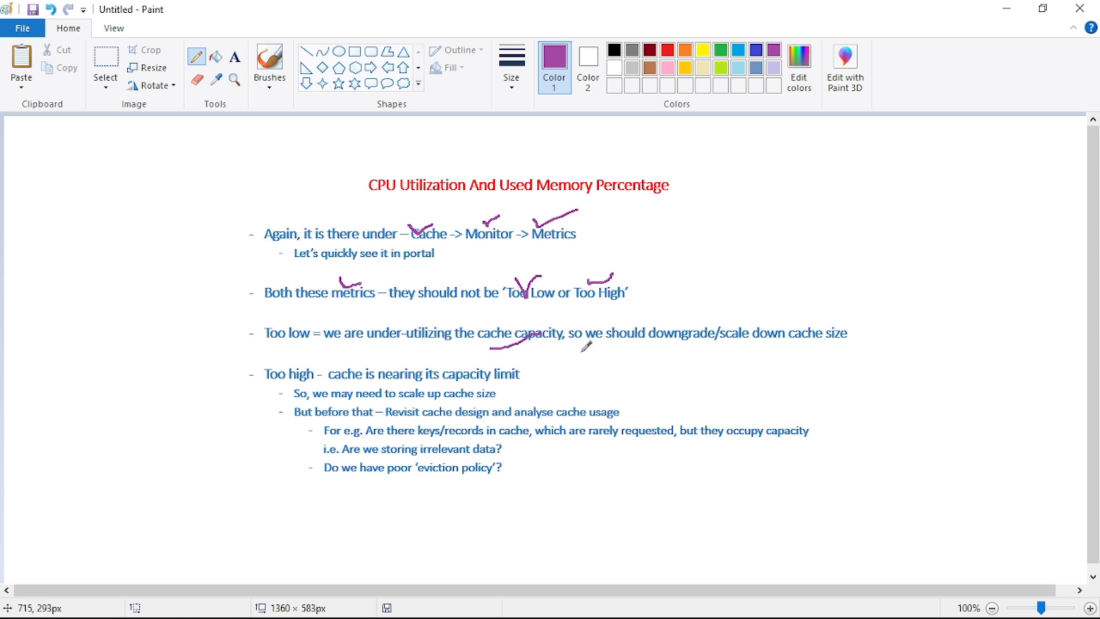
drag(748, 355, 852, 310)
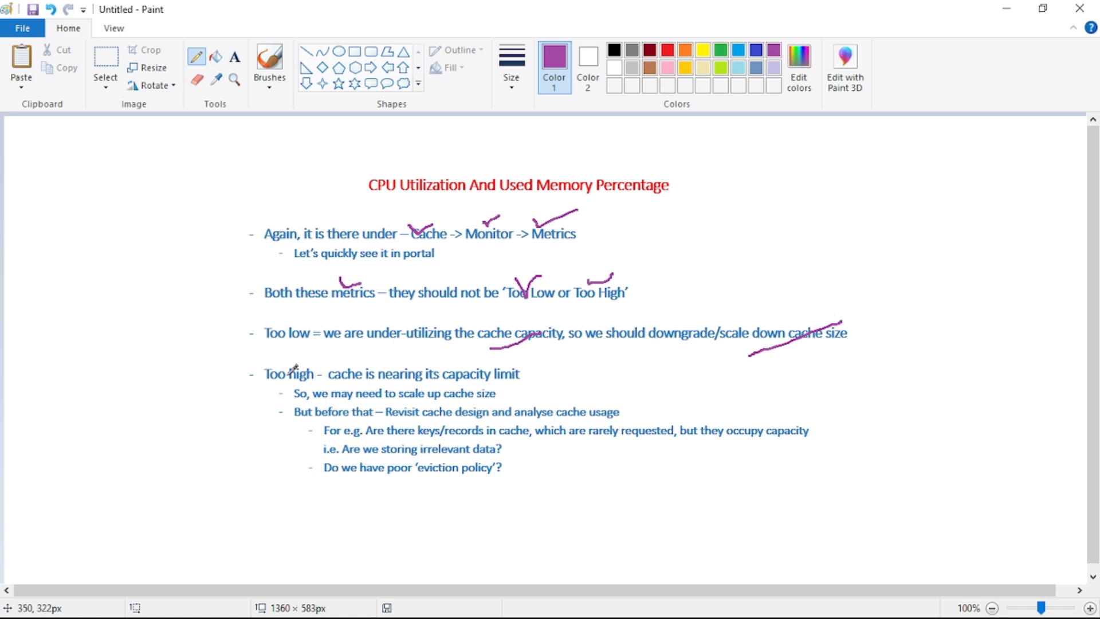
mouse_move(374, 368)
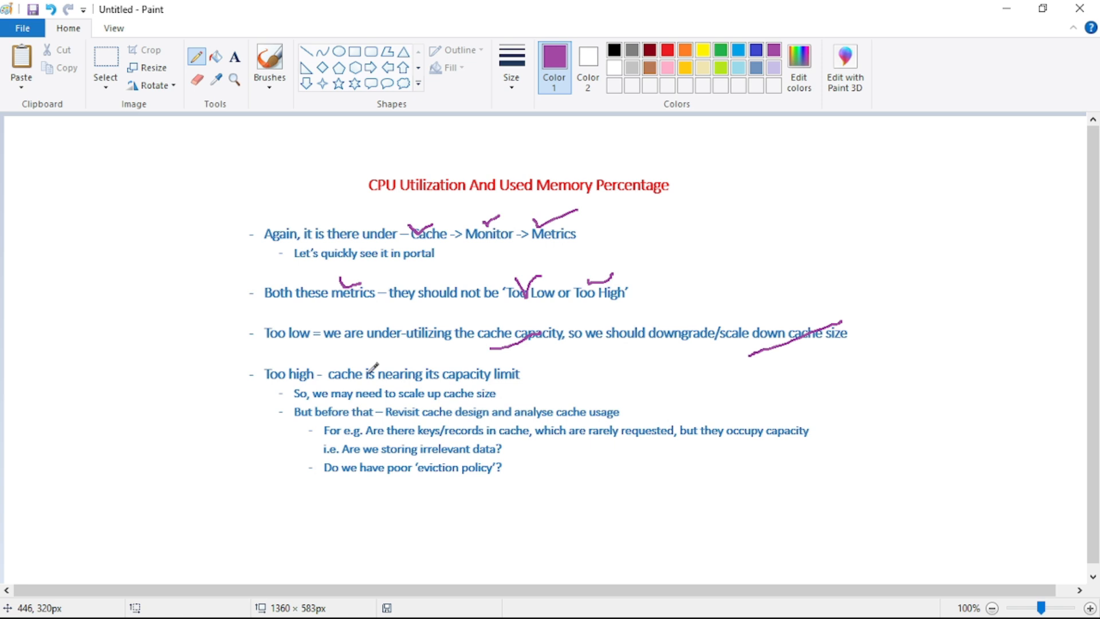
- Underline 'capacity limit', 'cache size', 'Revisit cache design', 'analyse cache usage' and 'eviction policy' in purple
drag(493, 388, 527, 367)
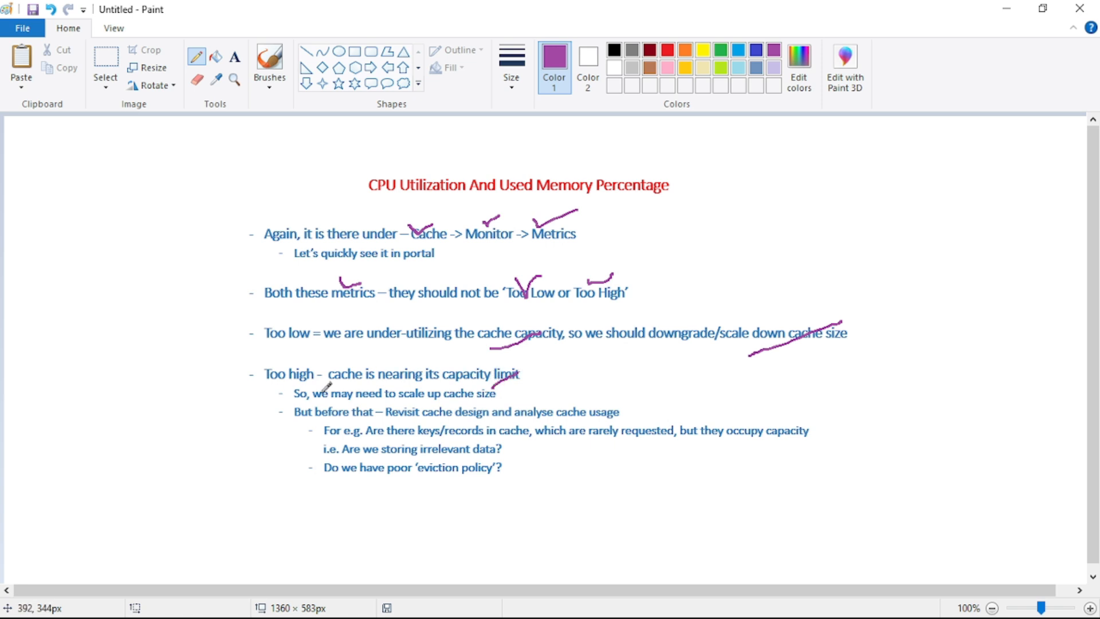
drag(453, 401, 491, 385)
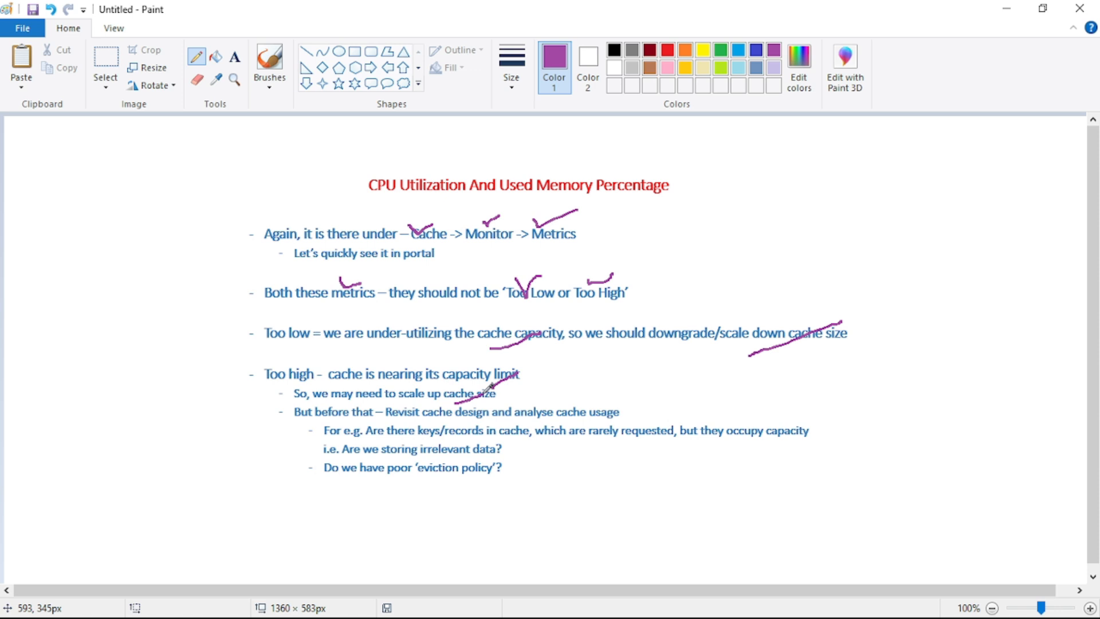
mouse_move(592, 386)
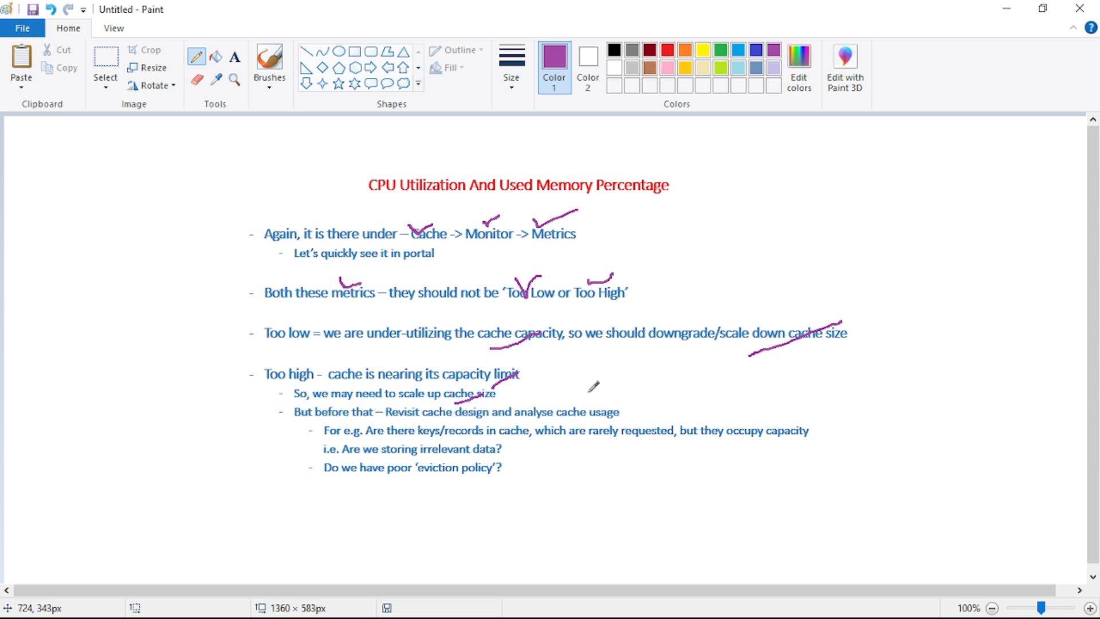
mouse_move(297, 436)
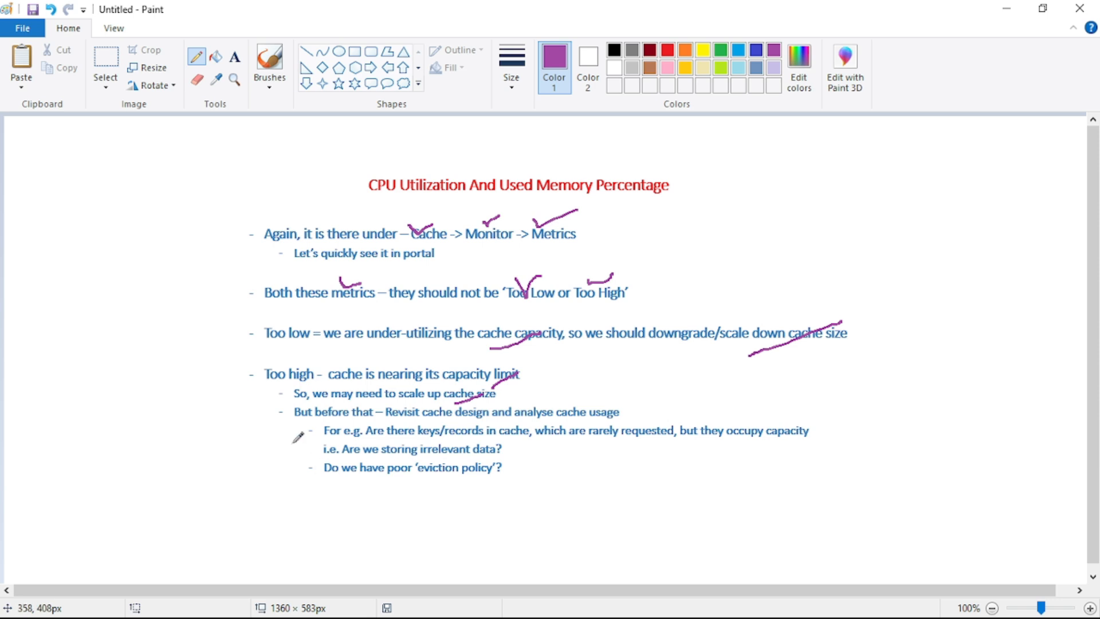
mouse_move(433, 387)
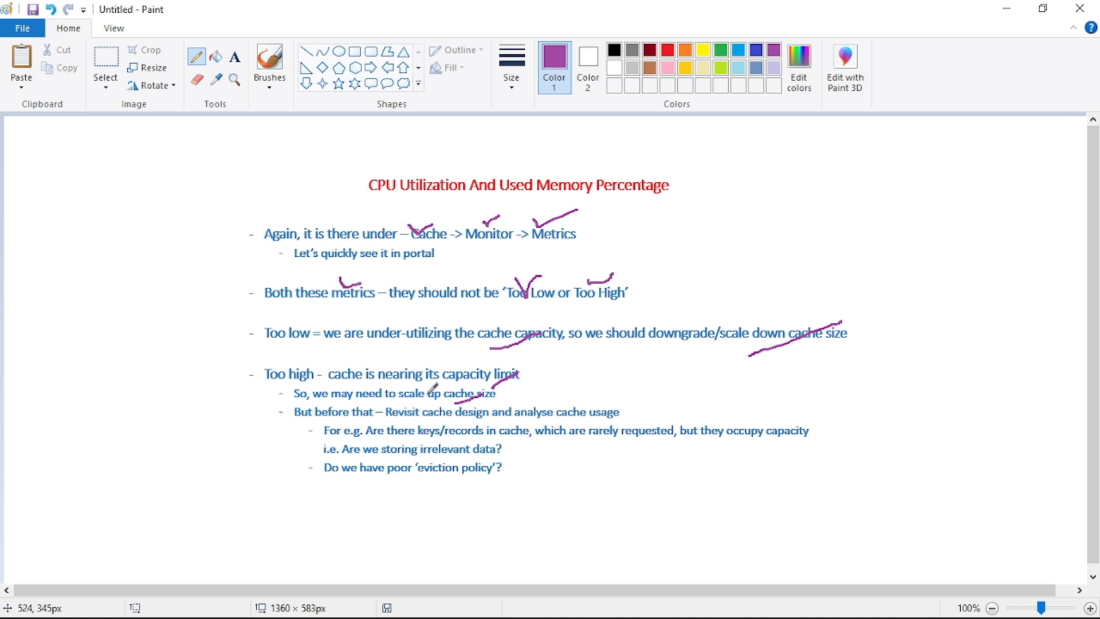
drag(386, 420, 463, 400)
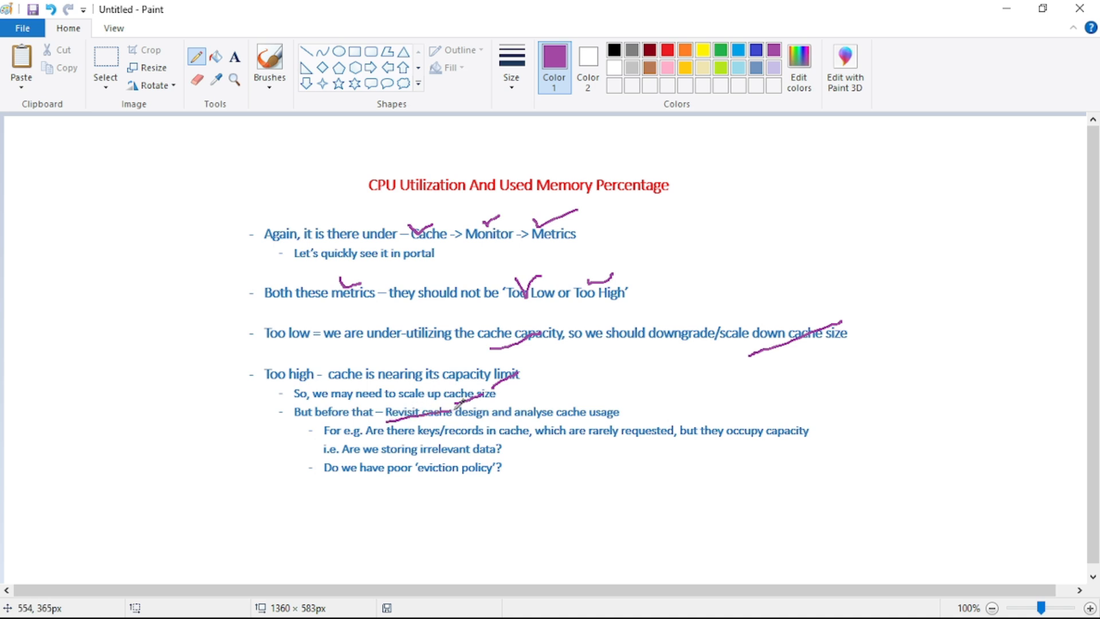
mouse_move(526, 402)
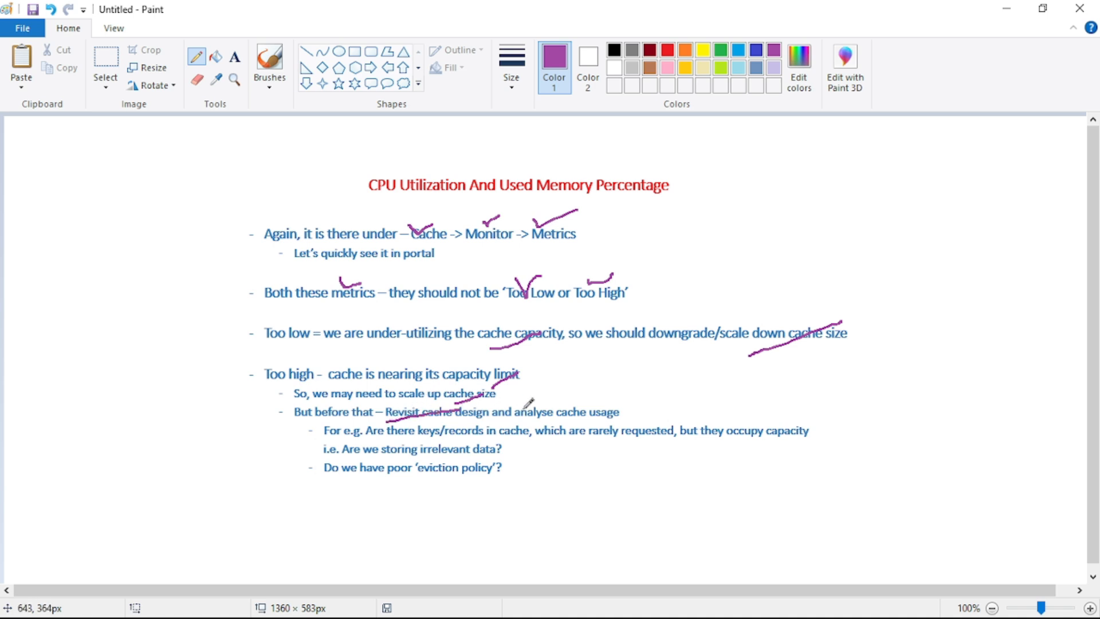
drag(552, 424, 610, 400)
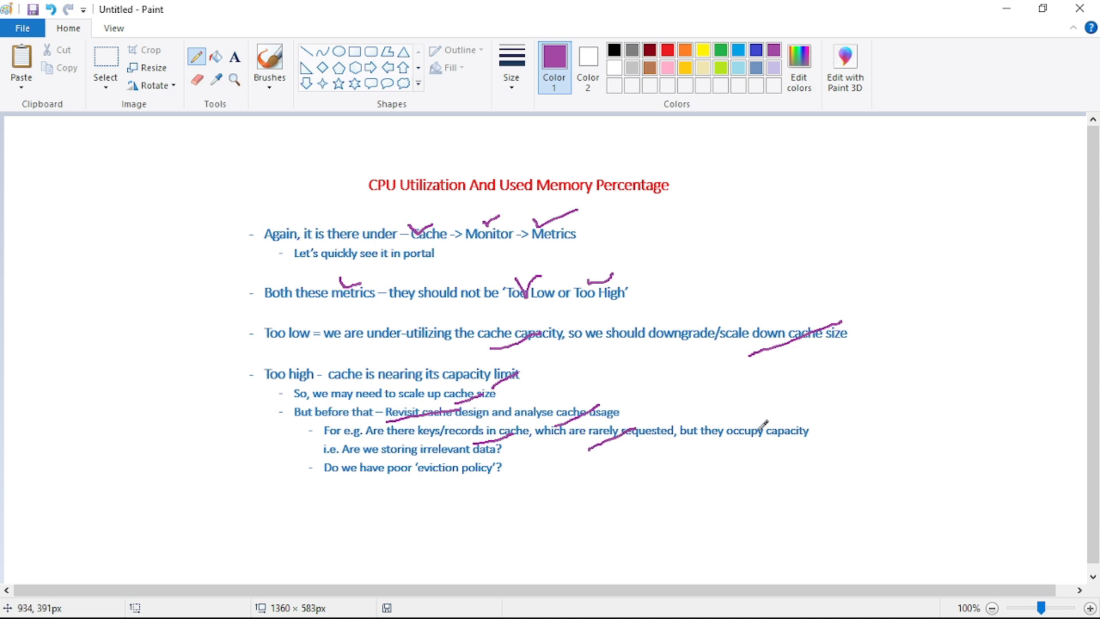
mouse_move(747, 439)
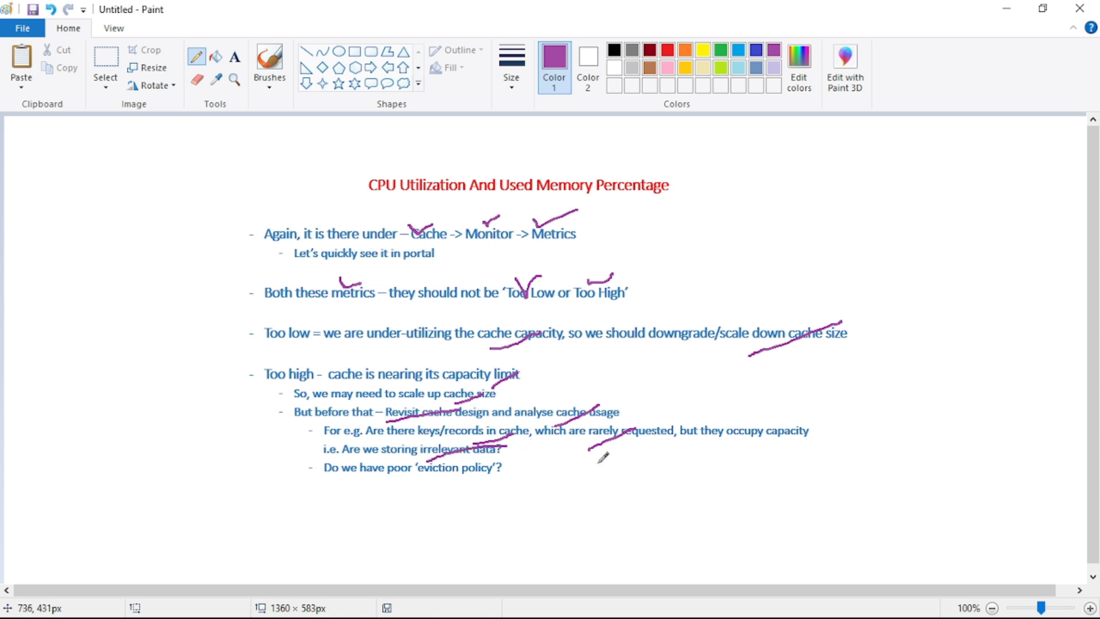
mouse_move(602, 458)
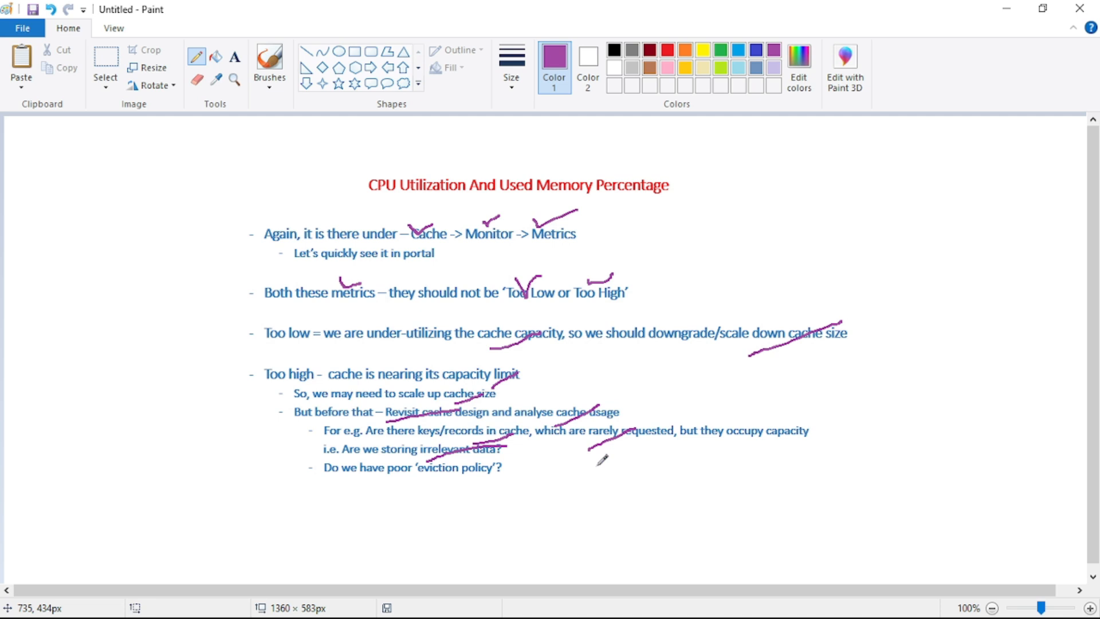
mouse_move(439, 515)
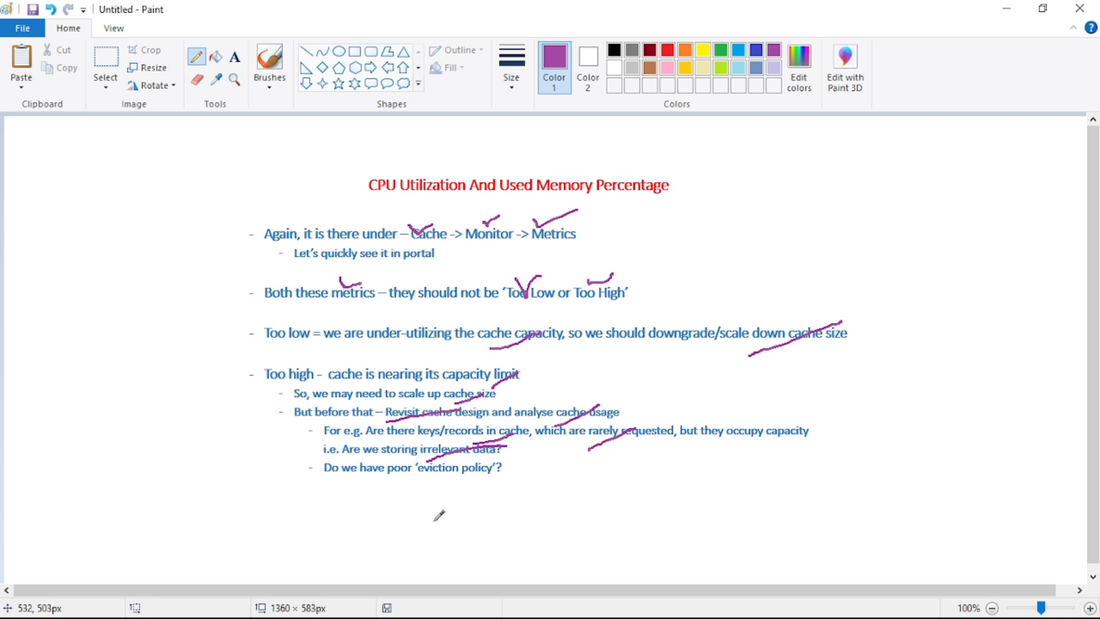
mouse_move(386, 505)
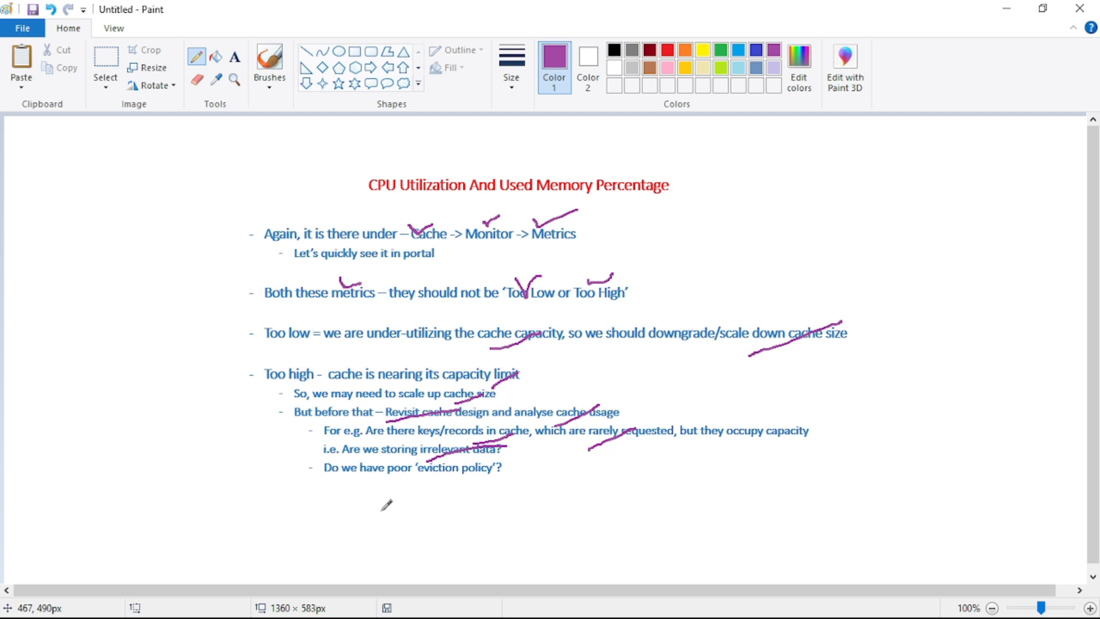
drag(417, 484, 505, 460)
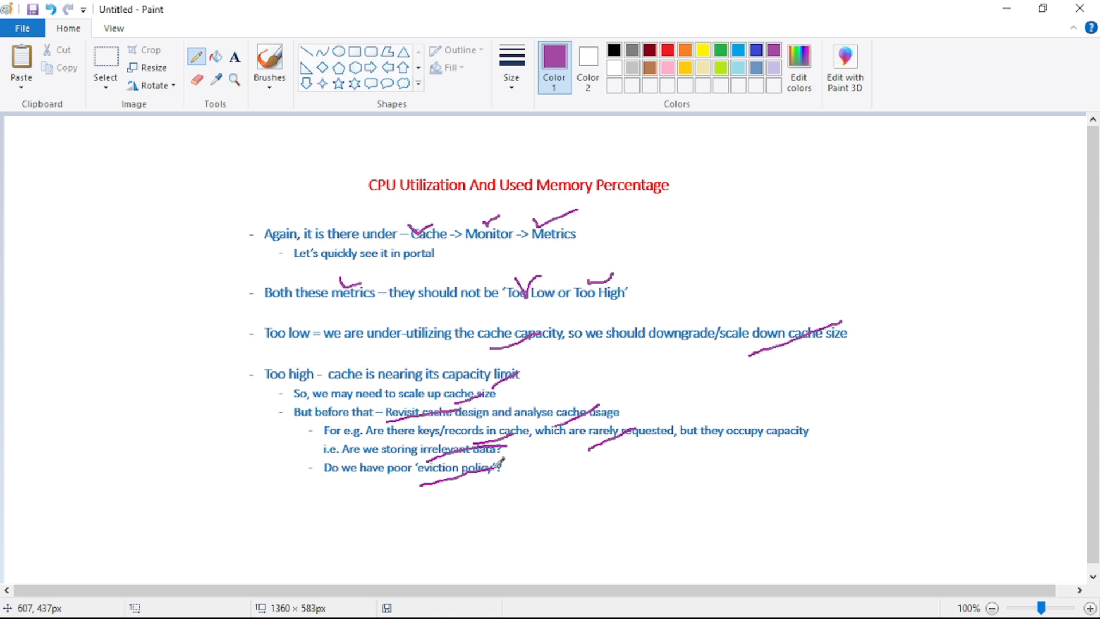
mouse_move(603, 456)
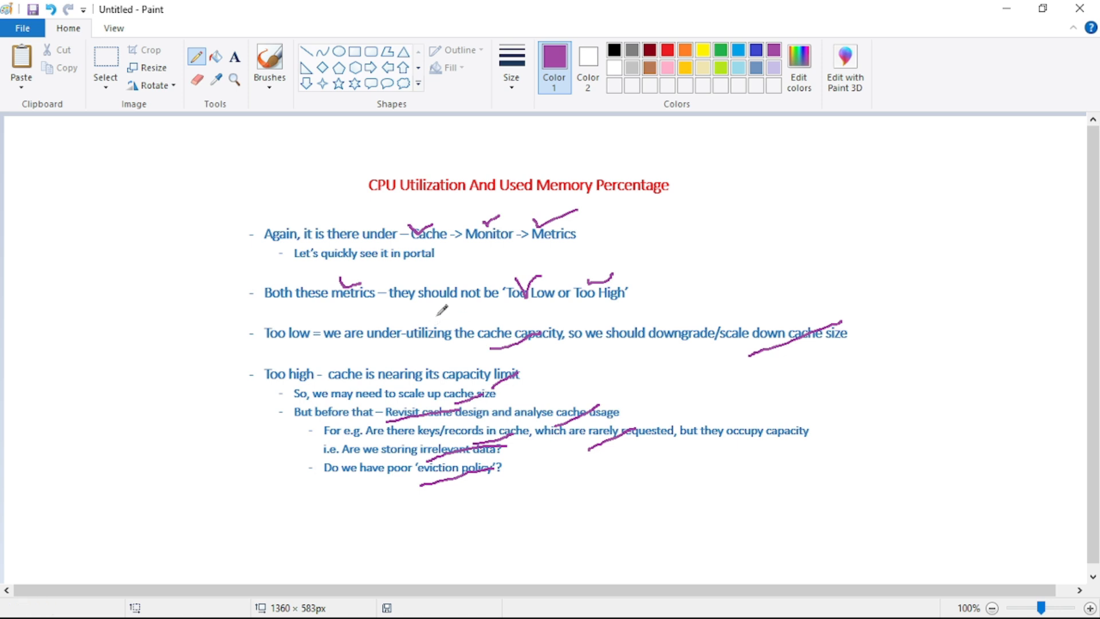
mouse_move(396, 156)
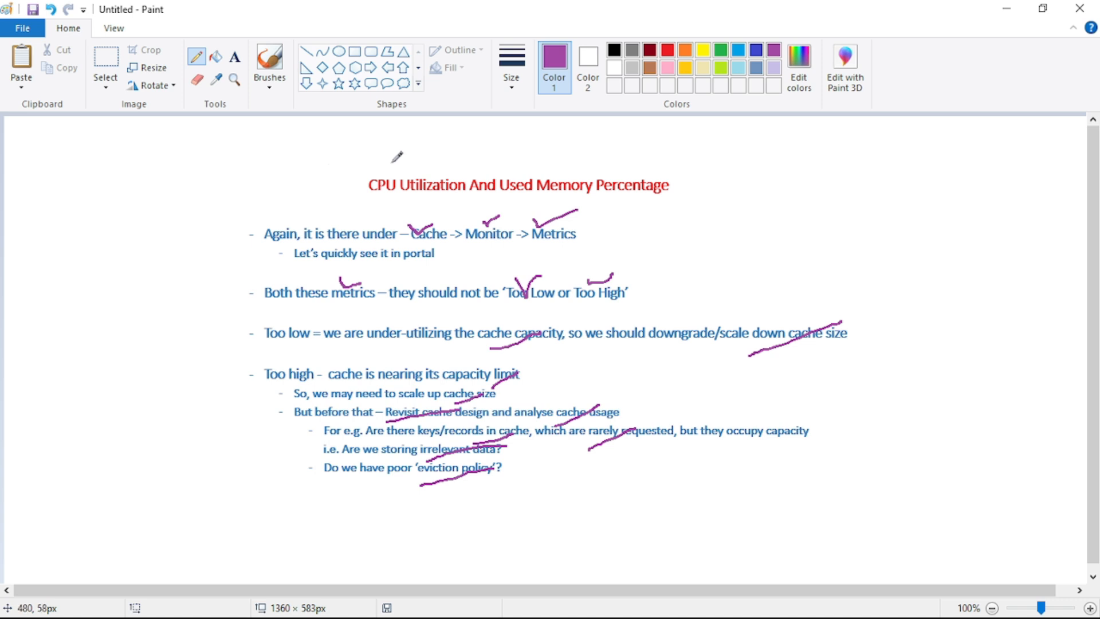
- Draw a purple curve over 'CPU Utilization' and ticks above 'Memory' in the red title
drag(390, 155, 433, 166)
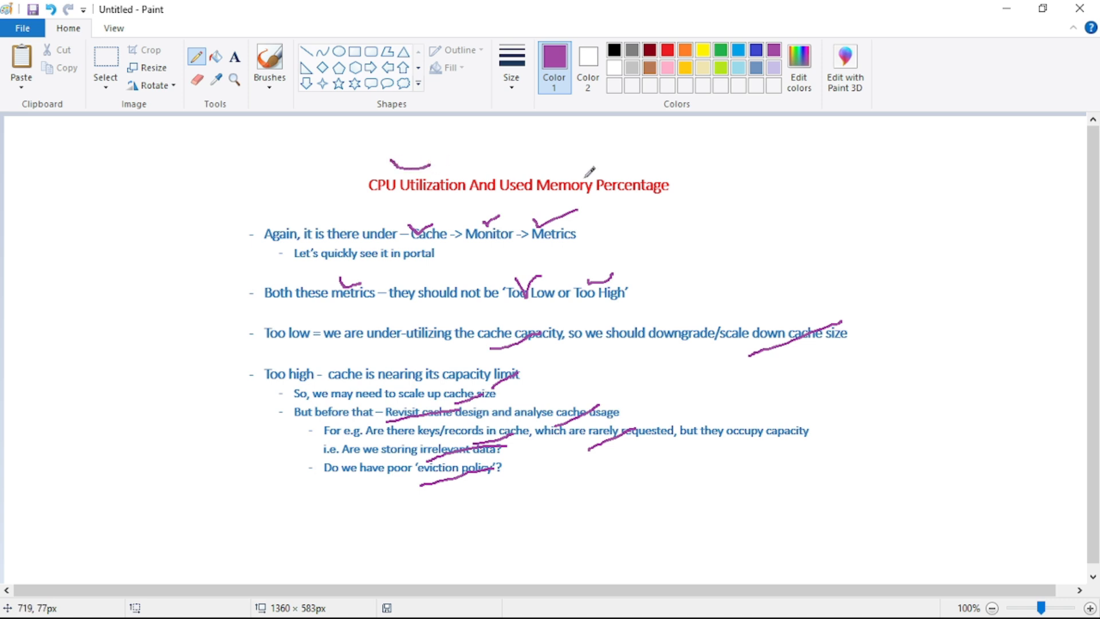
drag(572, 176, 583, 158)
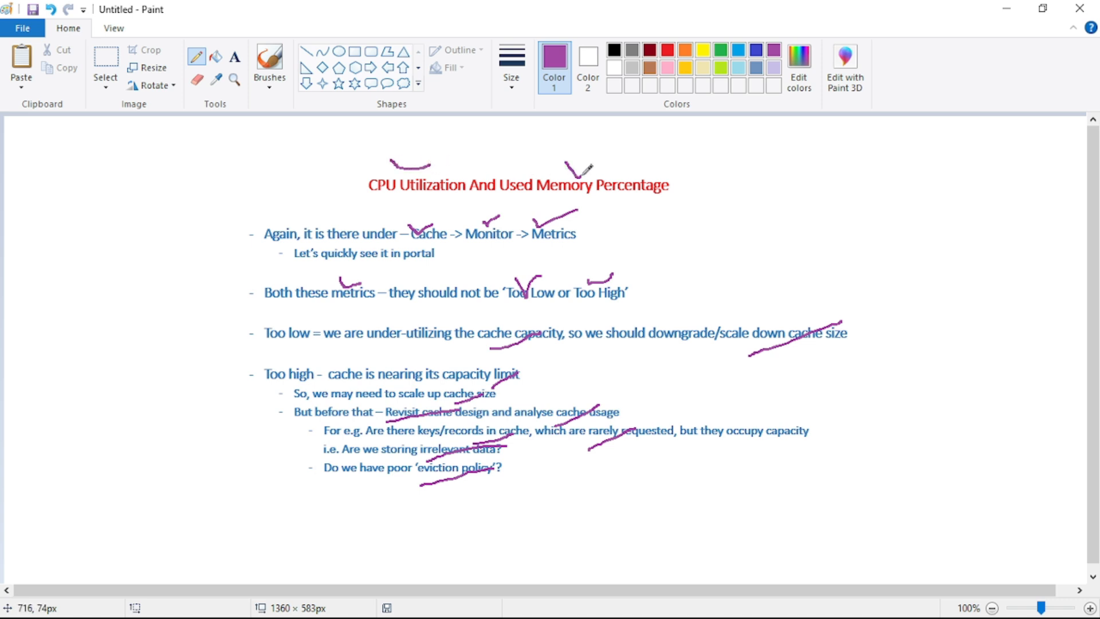
drag(571, 172, 618, 161)
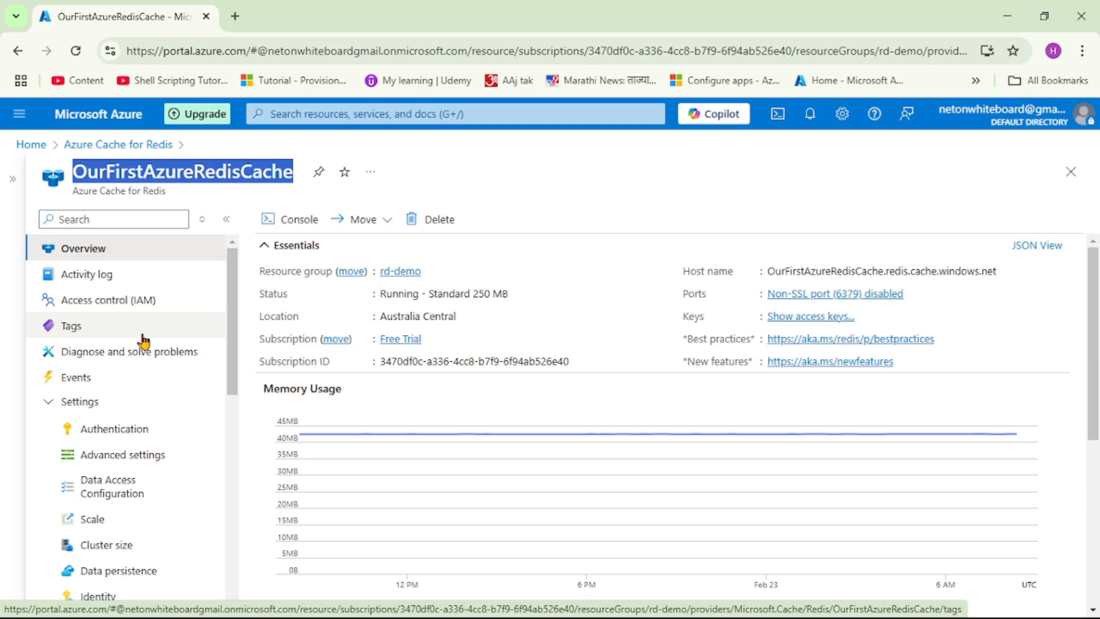
mouse_move(164, 328)
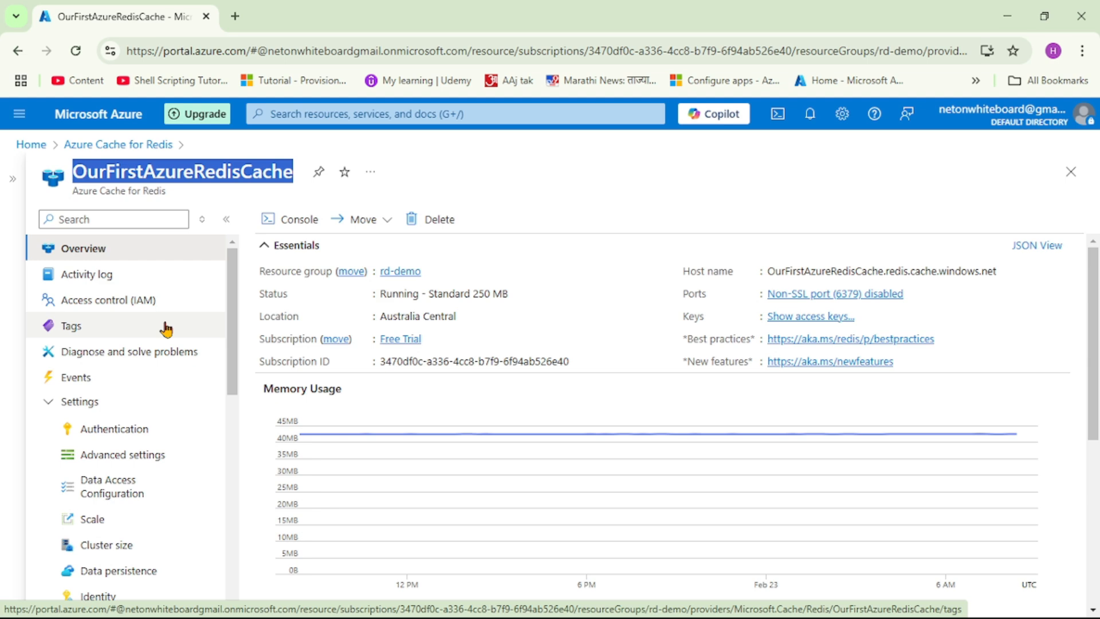
mouse_move(161, 351)
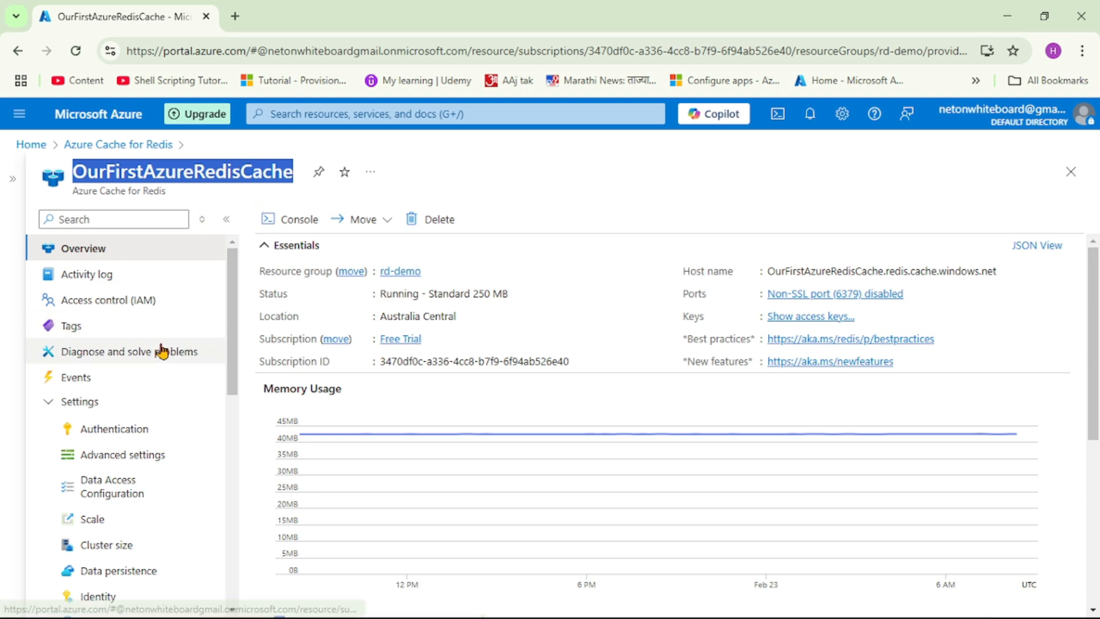
- Go to Monitoring > Metrics for OurFirstAzureRedisCache and expand the Metric dropdown
scroll(down, 3)
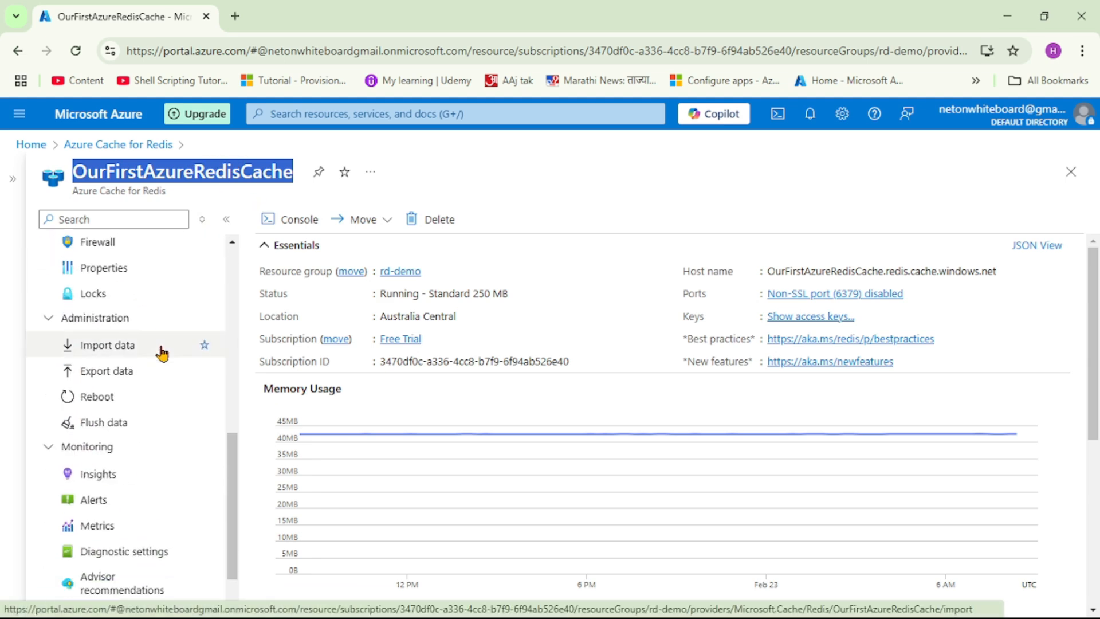
scroll(down, 3)
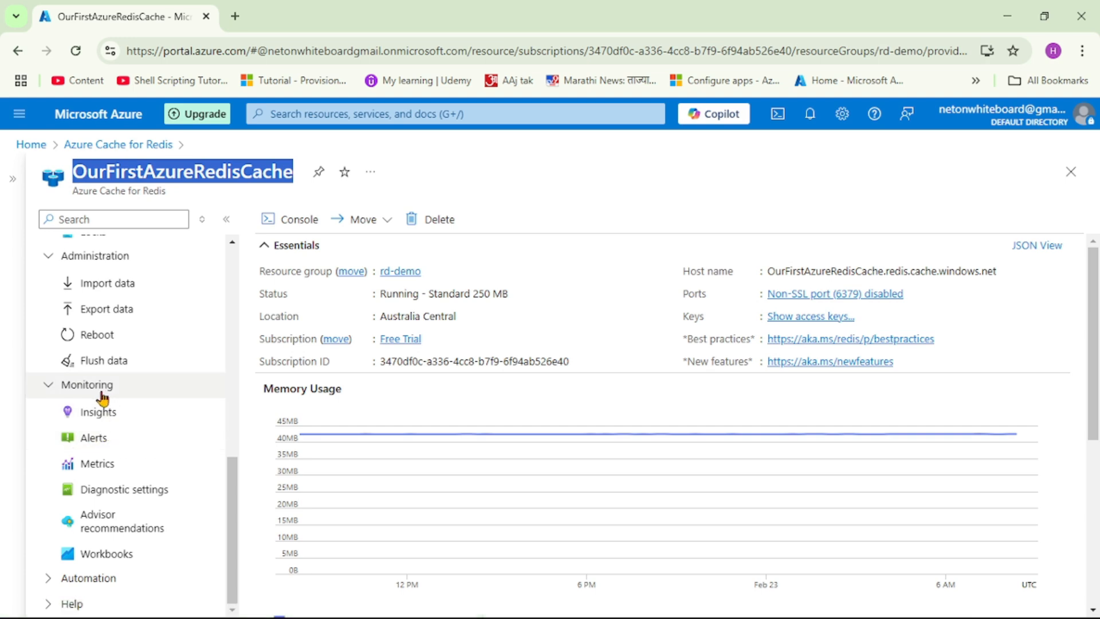
mouse_move(96, 464)
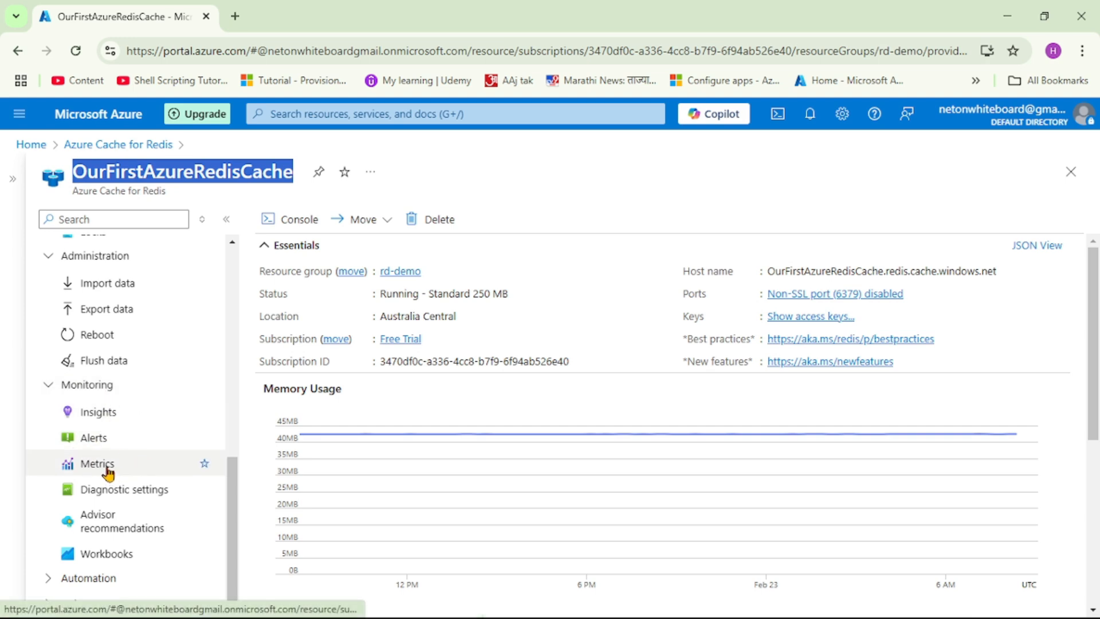
click(96, 463)
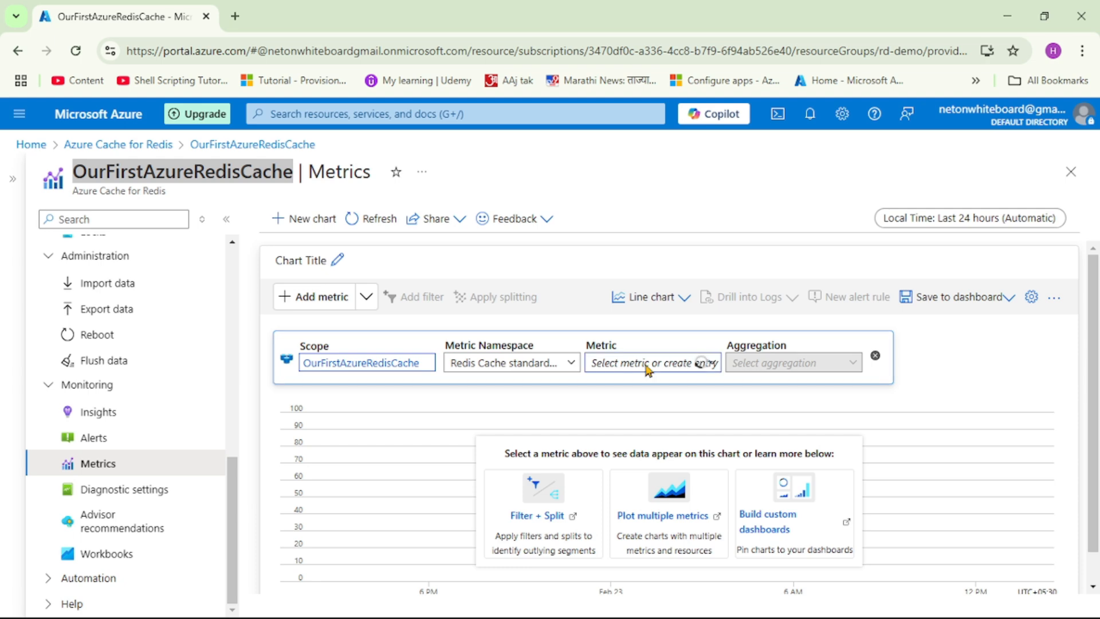
click(649, 364)
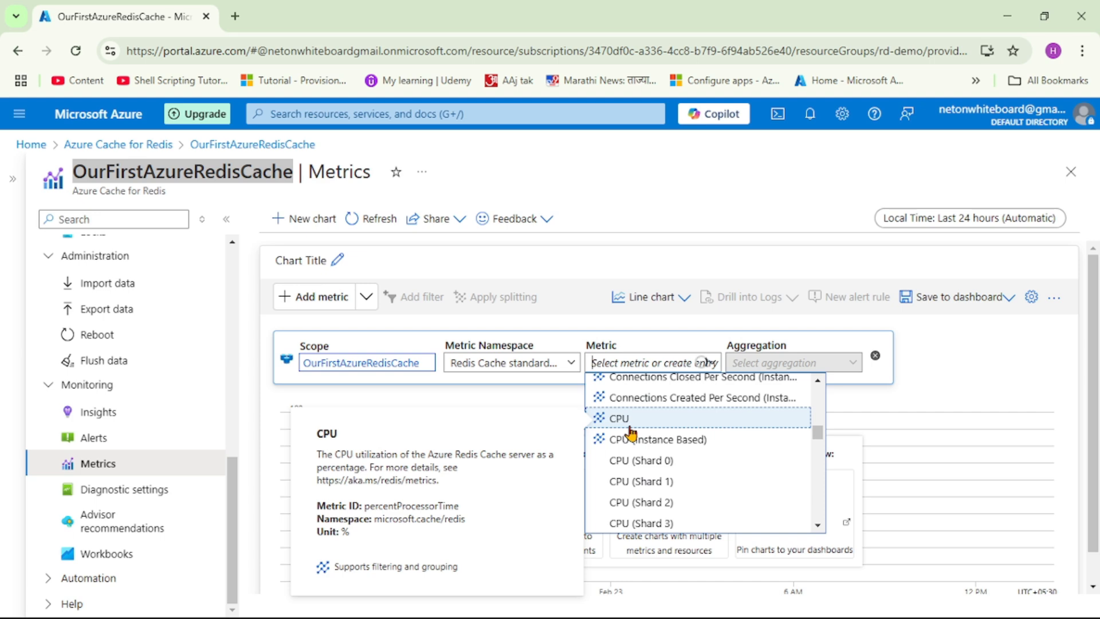
- Select CPU so the chart plots Max CPU for the cache over 24 hours
click(617, 418)
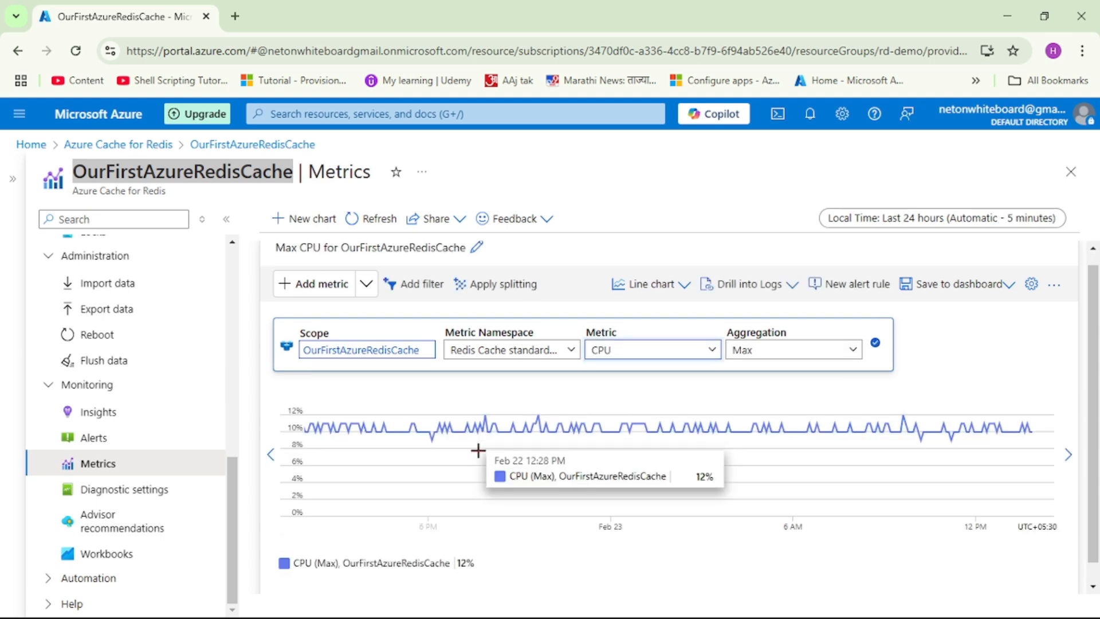
mouse_move(488, 564)
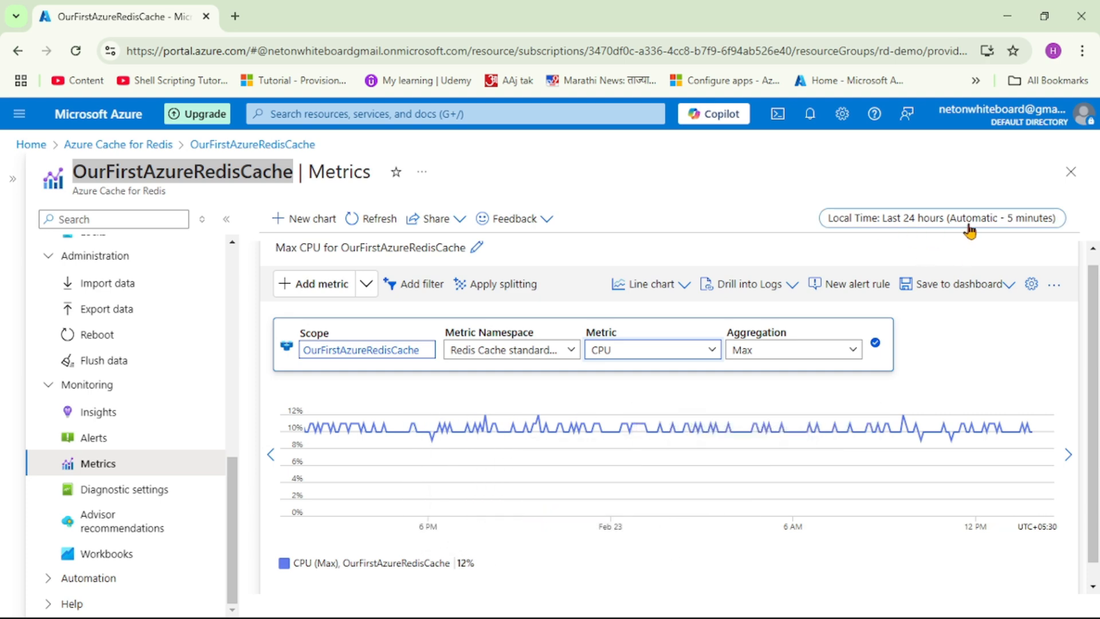
mouse_move(301, 446)
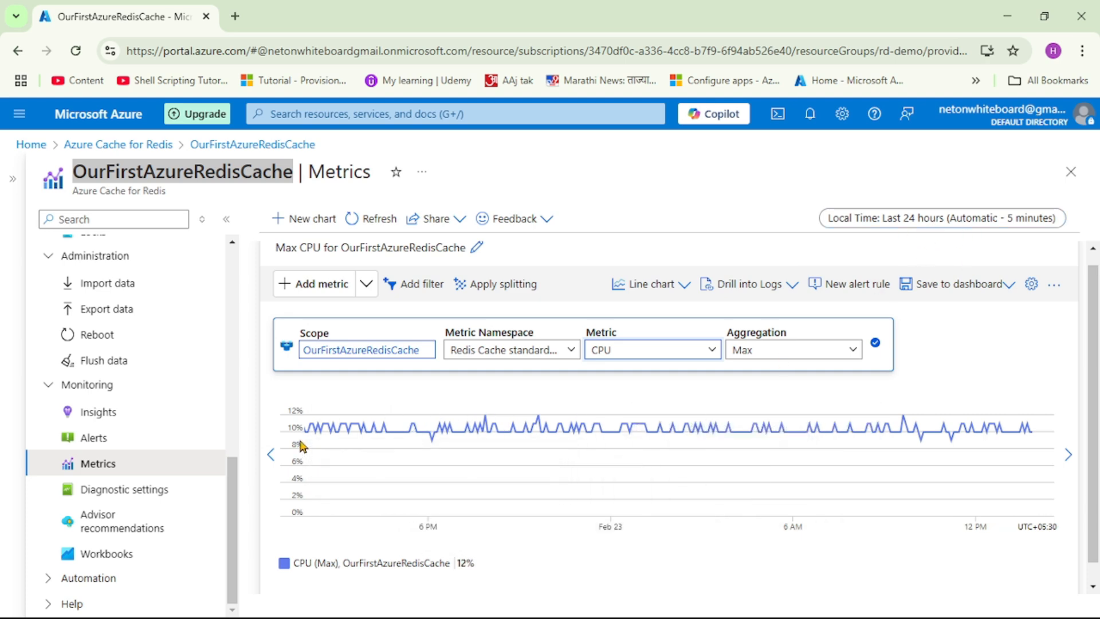
mouse_move(582, 426)
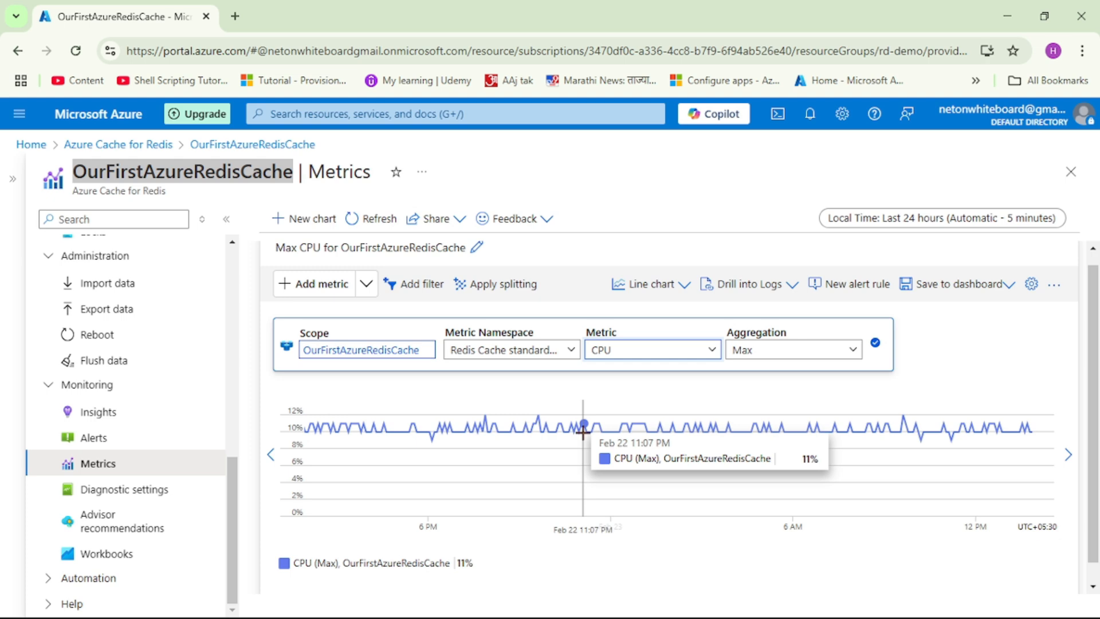
mouse_move(663, 397)
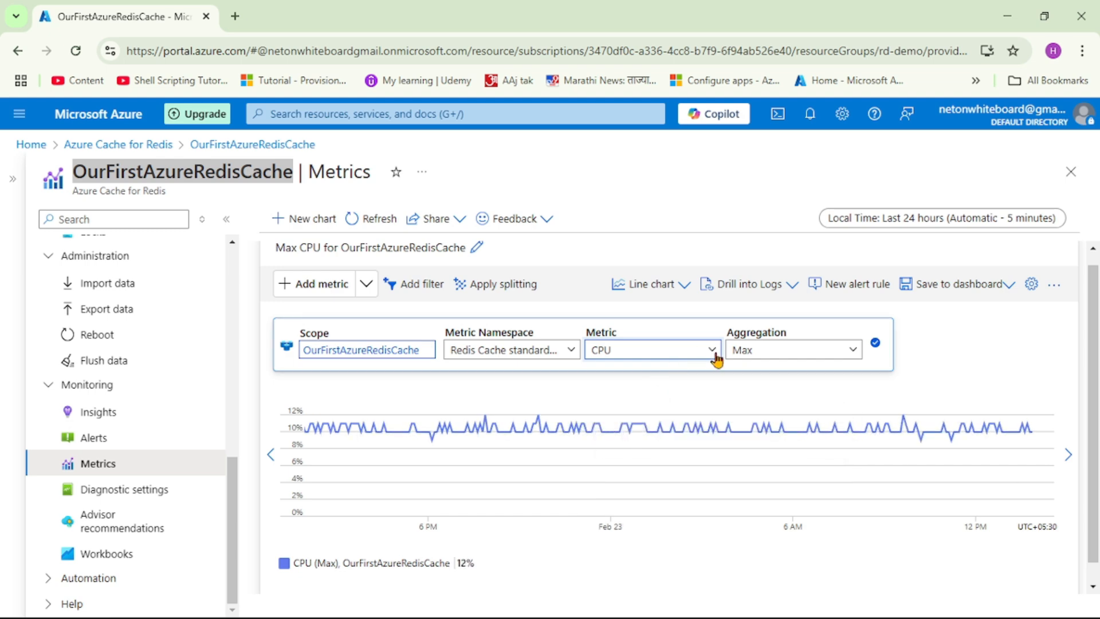
- Change the charted metric from CPU to Used Memory Percentage
click(648, 349)
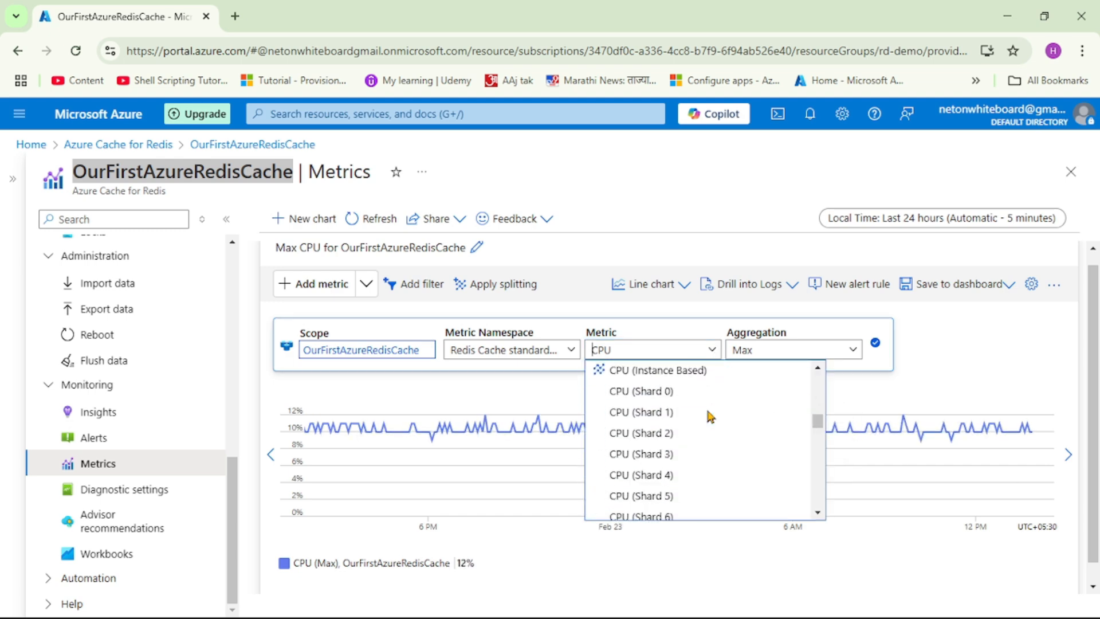
scroll(down, 3)
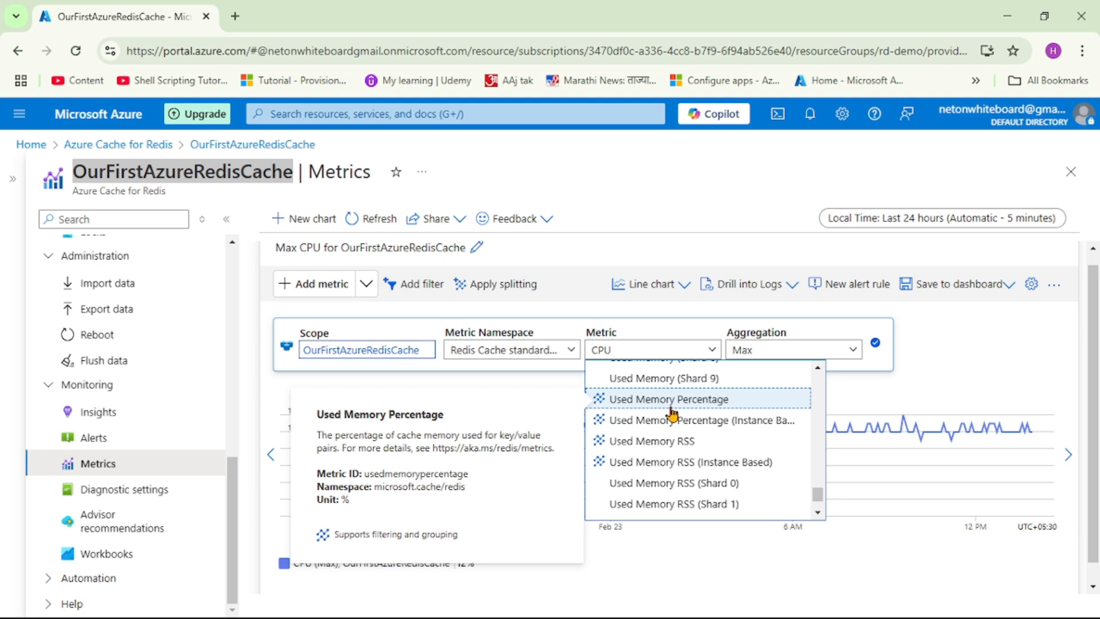
click(665, 399)
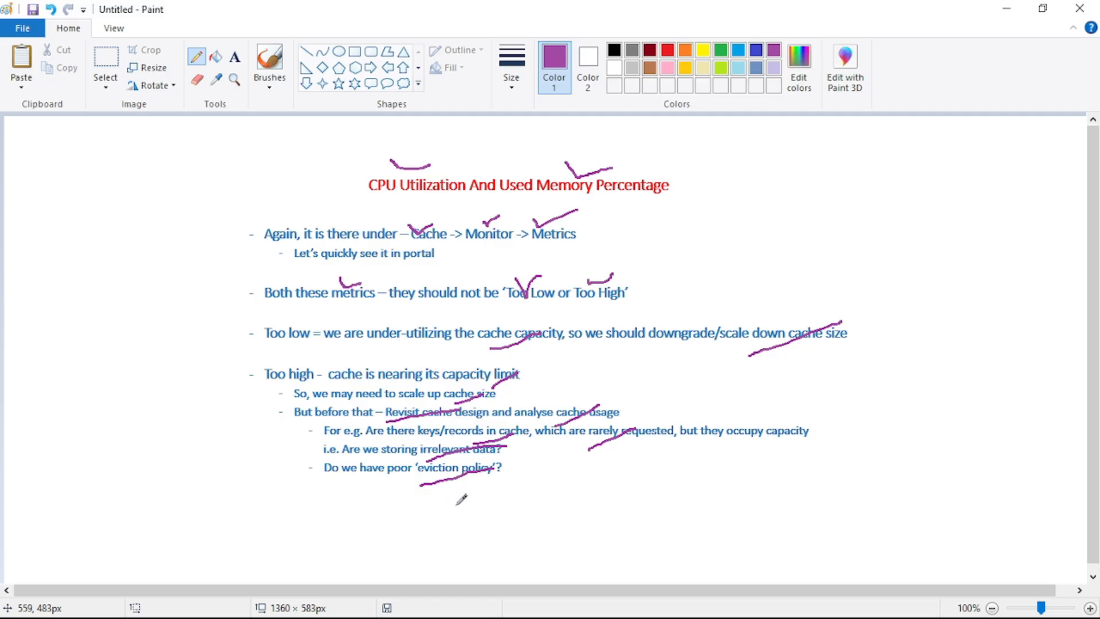
mouse_move(433, 478)
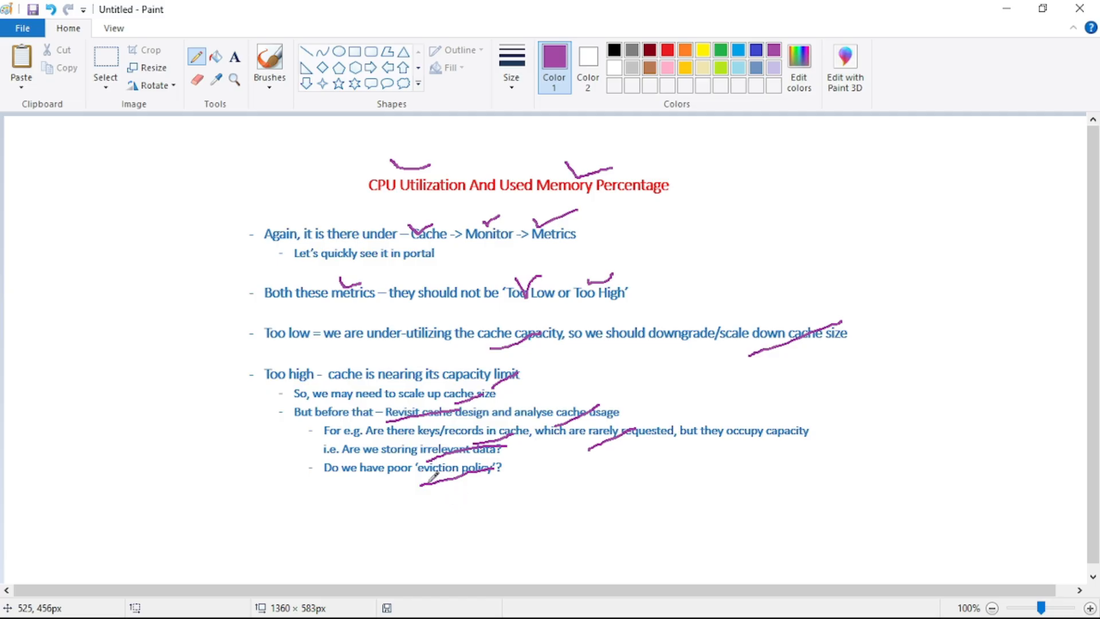